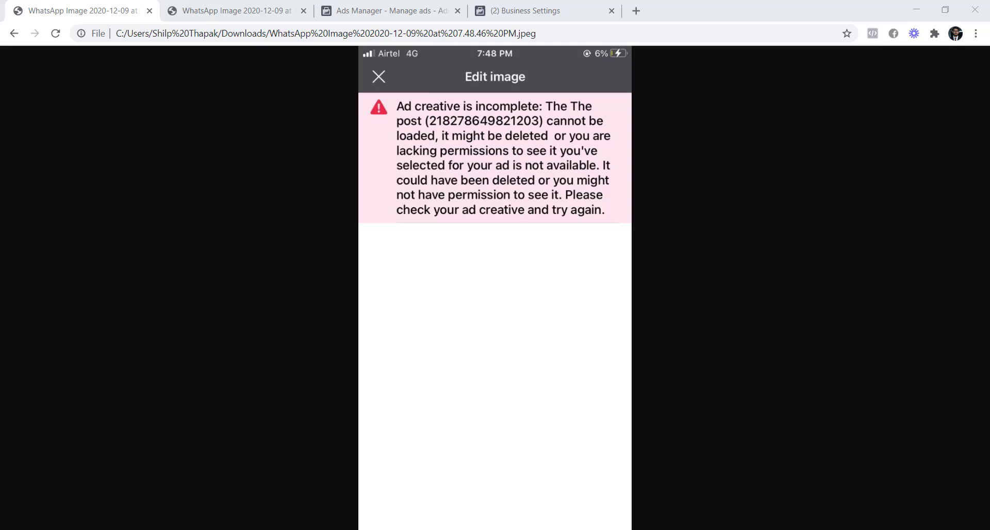
mouse_move(393, 121)
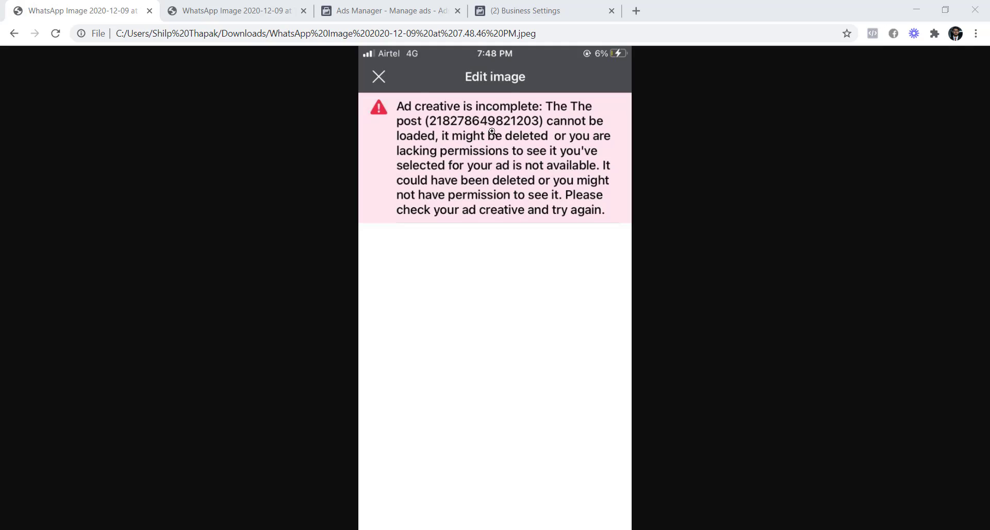
mouse_move(558, 148)
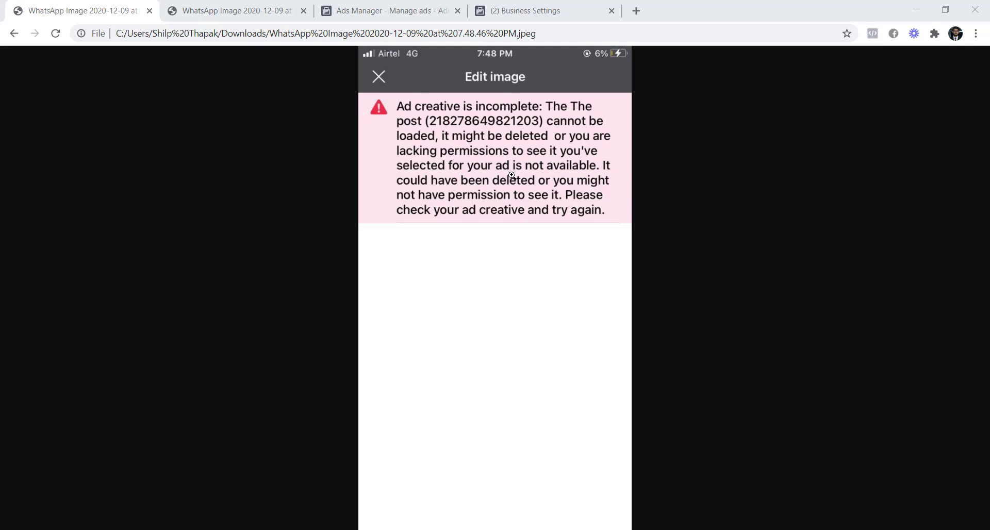
mouse_move(497, 183)
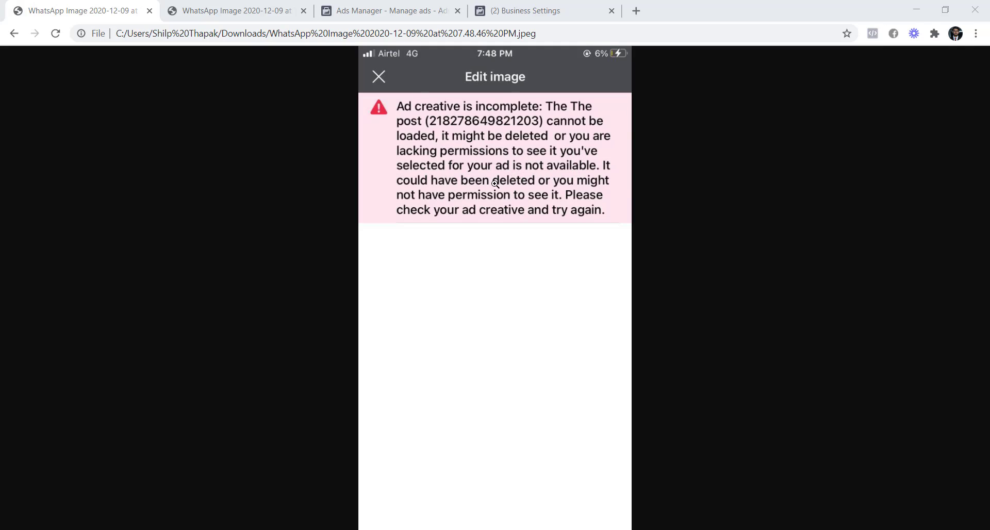
mouse_move(467, 204)
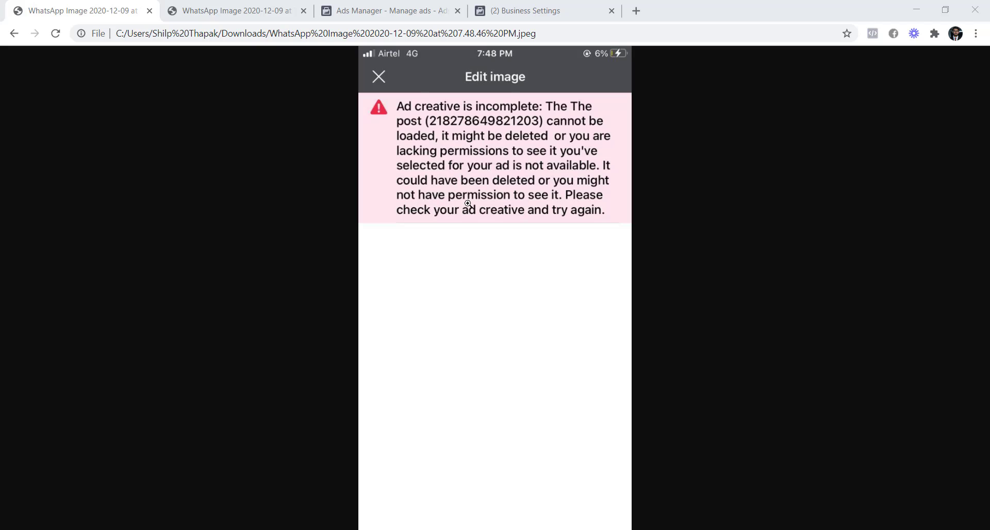
mouse_move(556, 212)
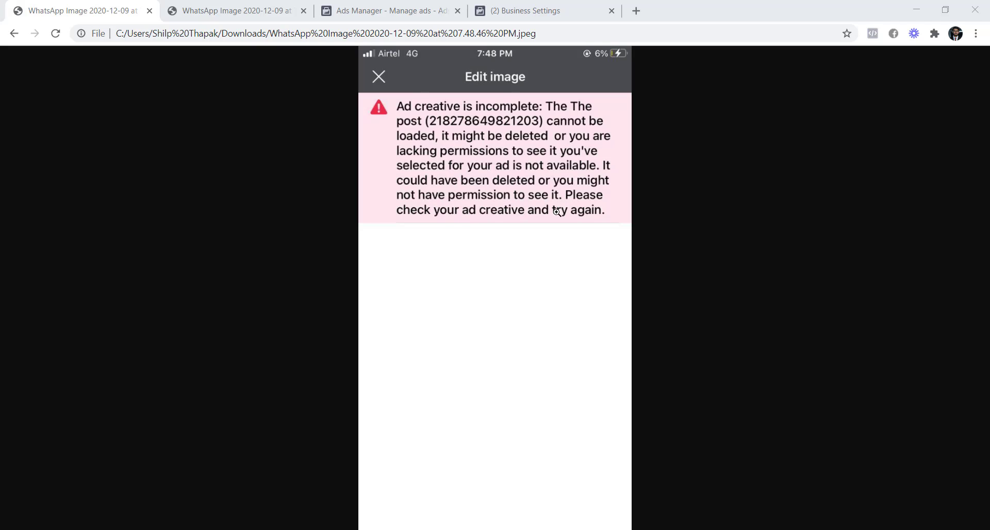
Bring up the Business info 'Couldn't Complete Action' authorisation error screenshot
left_click(234, 10)
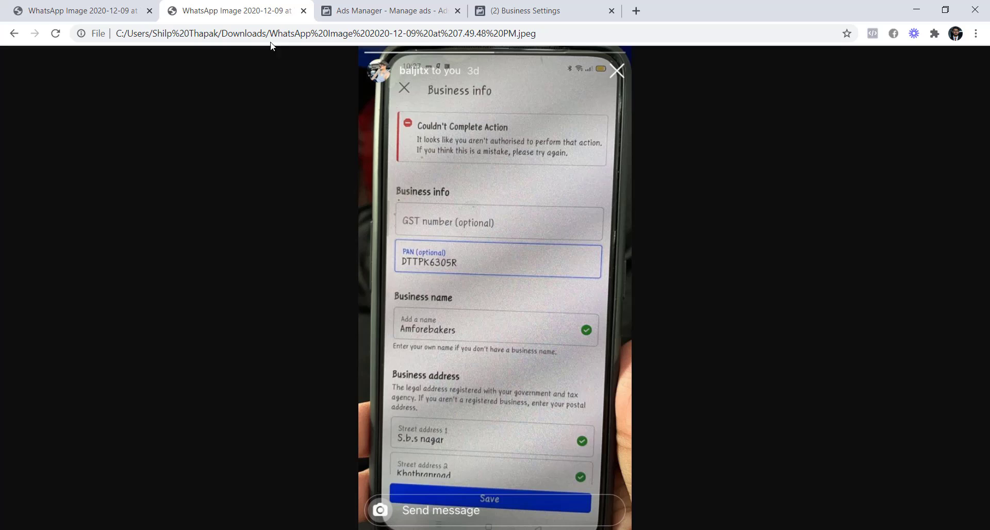
mouse_move(435, 148)
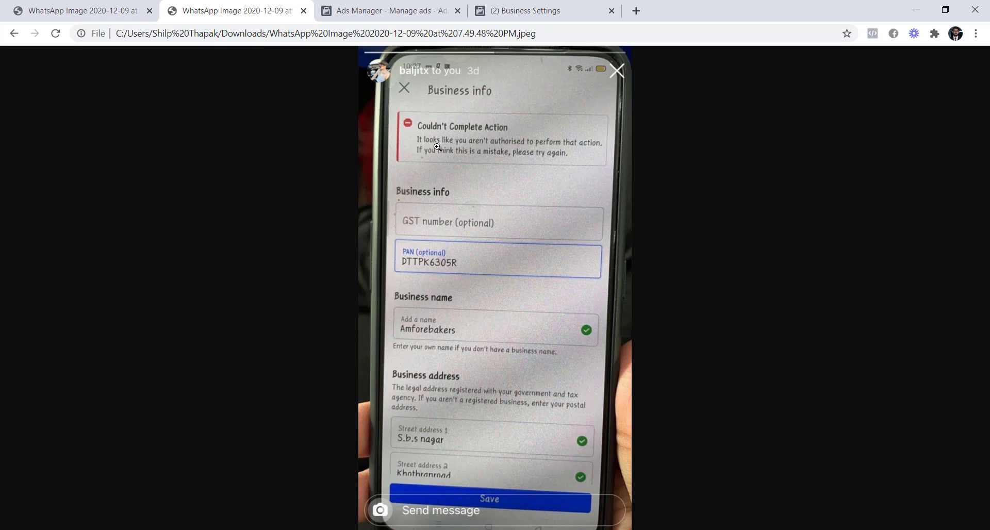
mouse_move(558, 155)
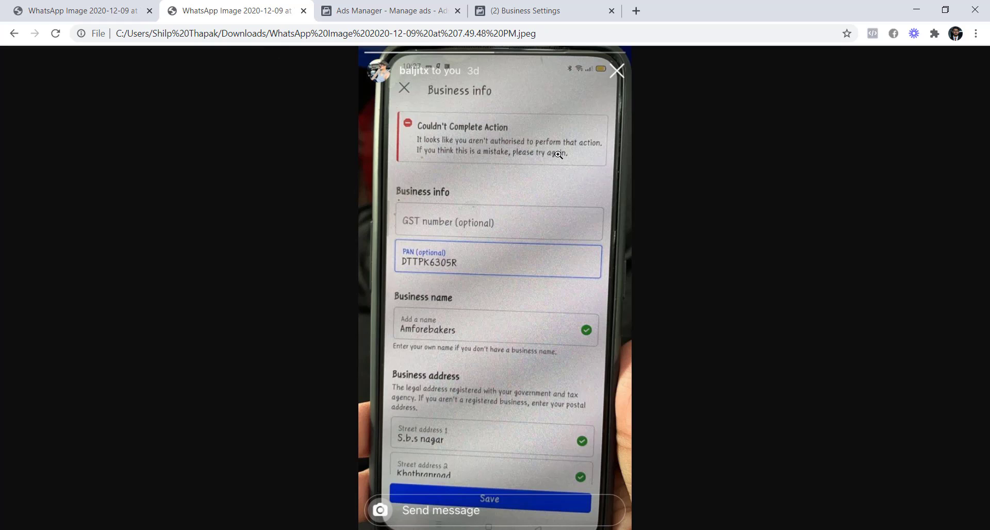
mouse_move(476, 157)
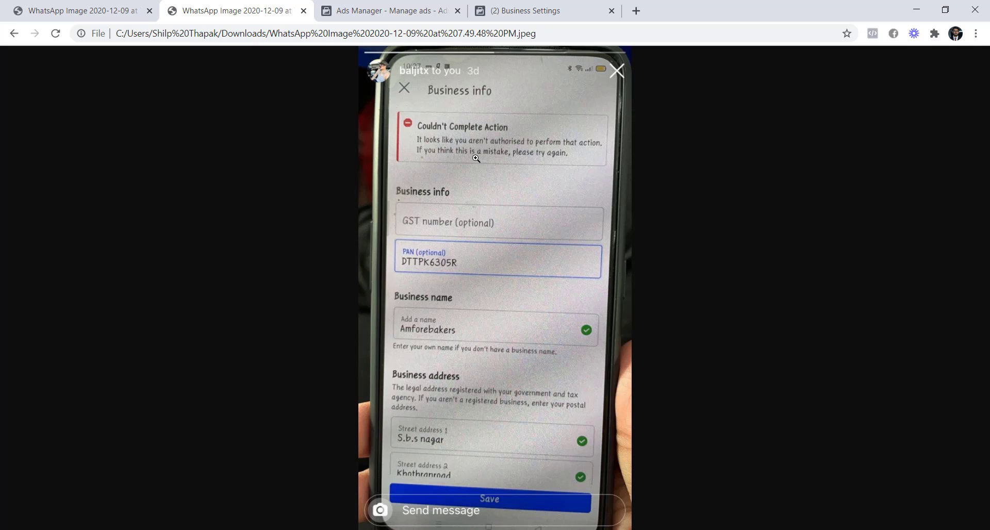
Review the 'Ad can't be edited' permission notice in the Ads Manager ad editor
left_click(388, 10)
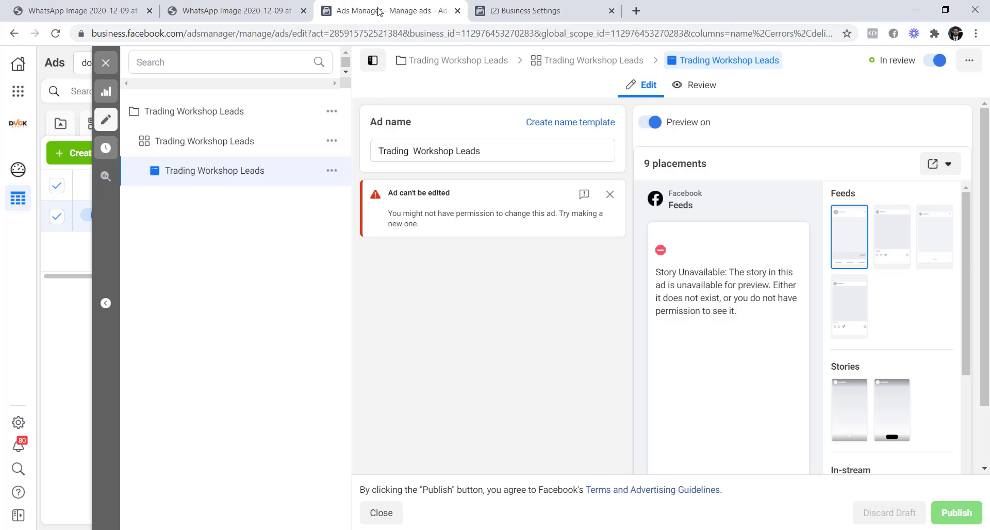
double_click(418, 192)
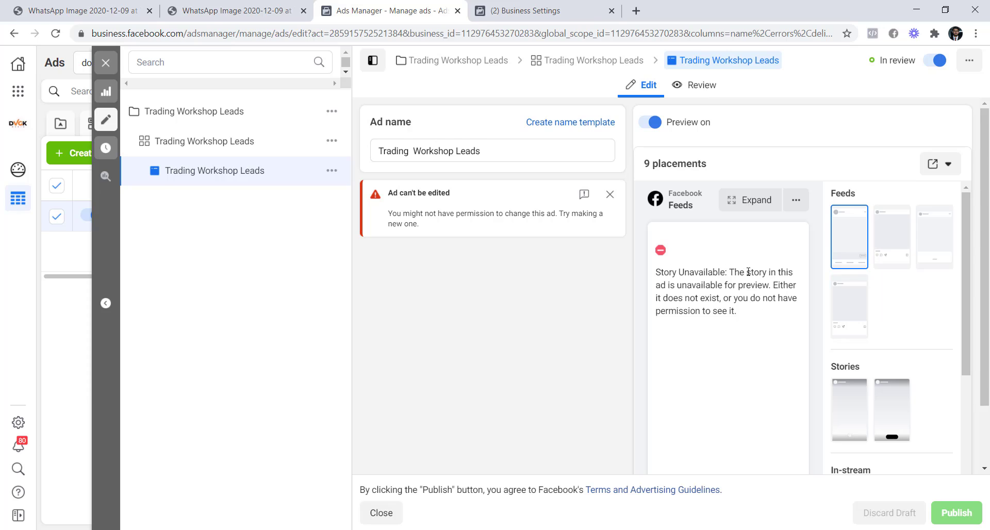
mouse_move(773, 287)
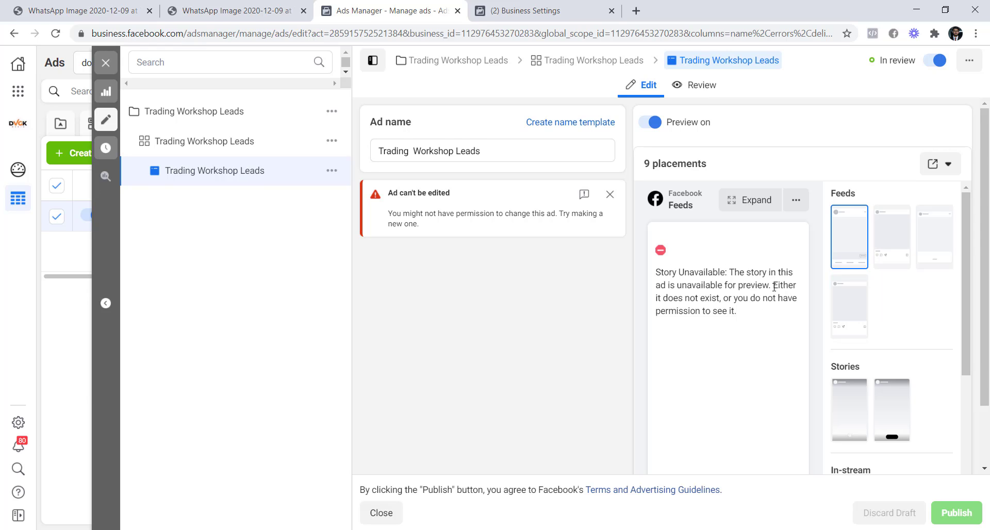
mouse_move(737, 300)
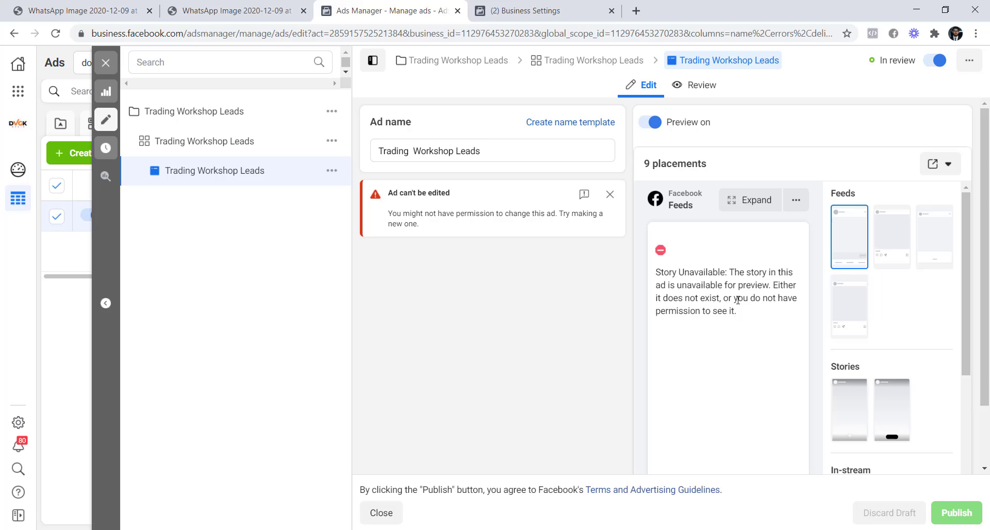
mouse_move(576, 304)
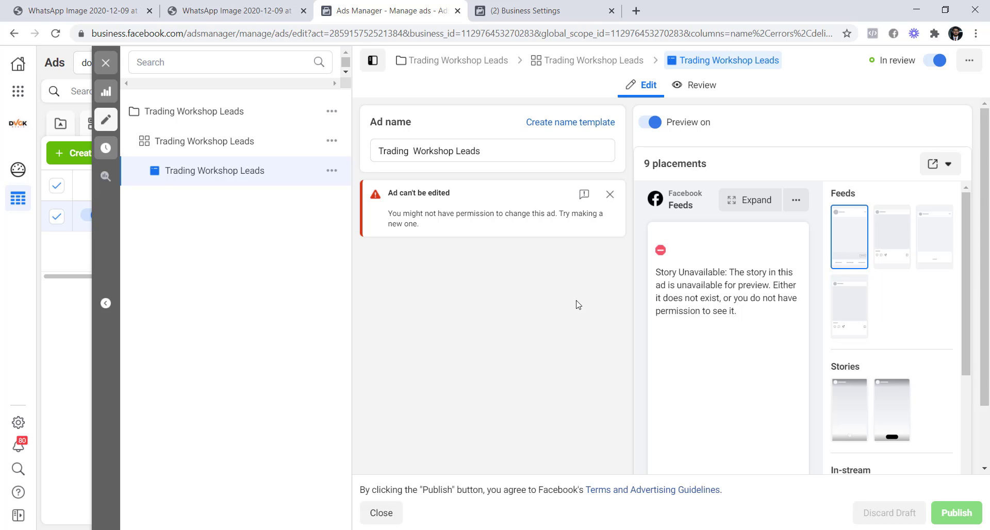
left_click_drag(457, 214, 420, 223)
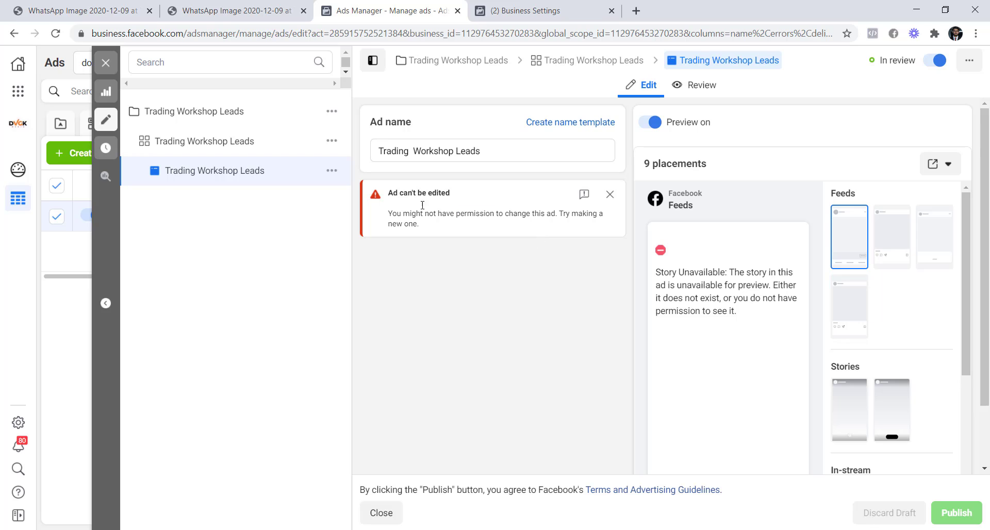
Step back through the error screenshots to the 'Ad creative is incomplete' one
left_click(227, 11)
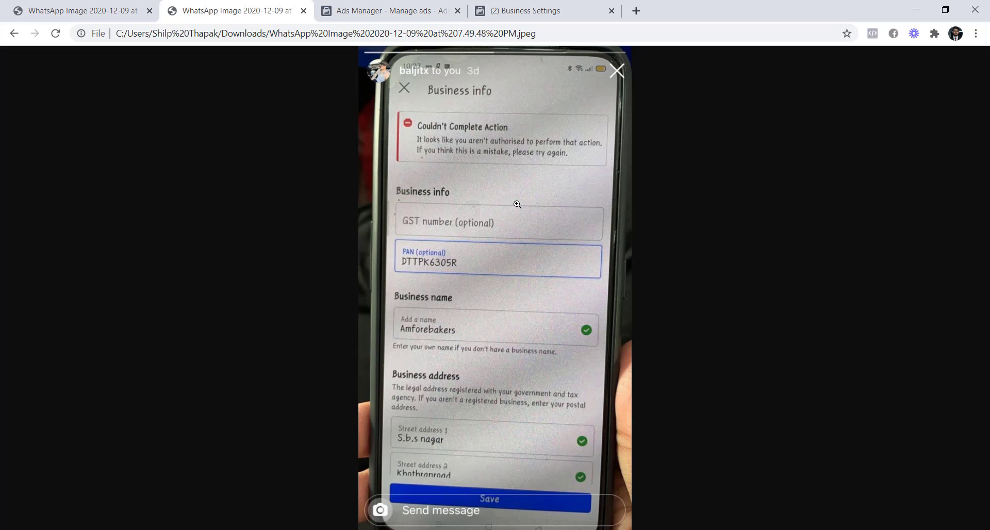
left_click(75, 10)
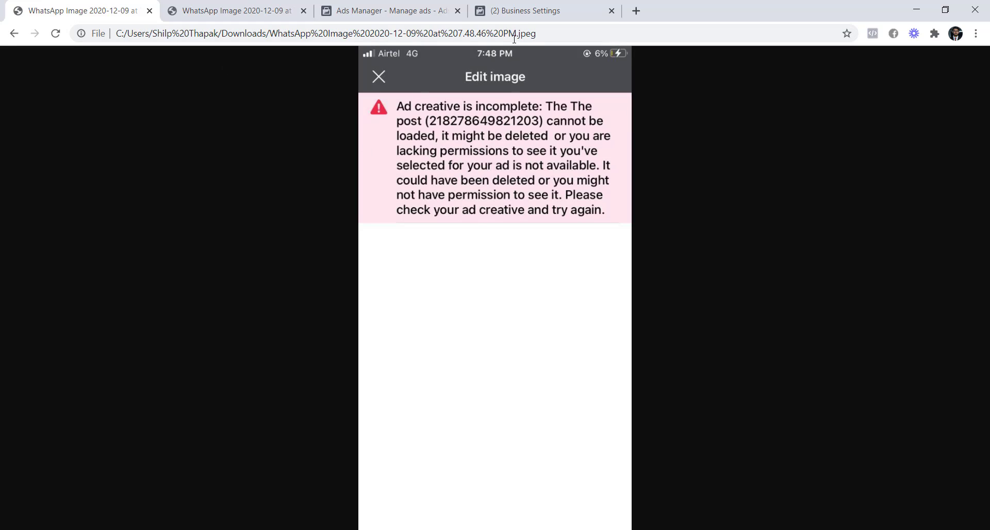
left_click(539, 11)
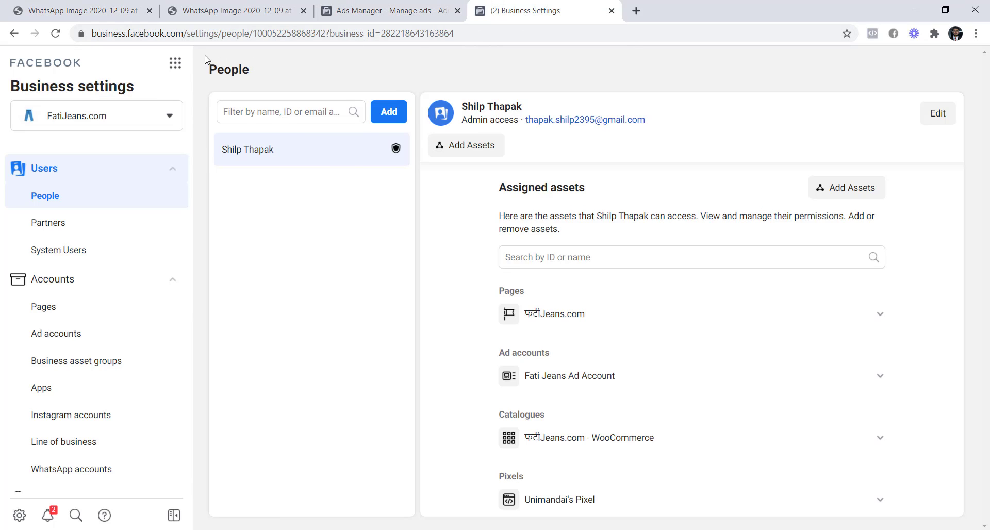
mouse_move(175, 62)
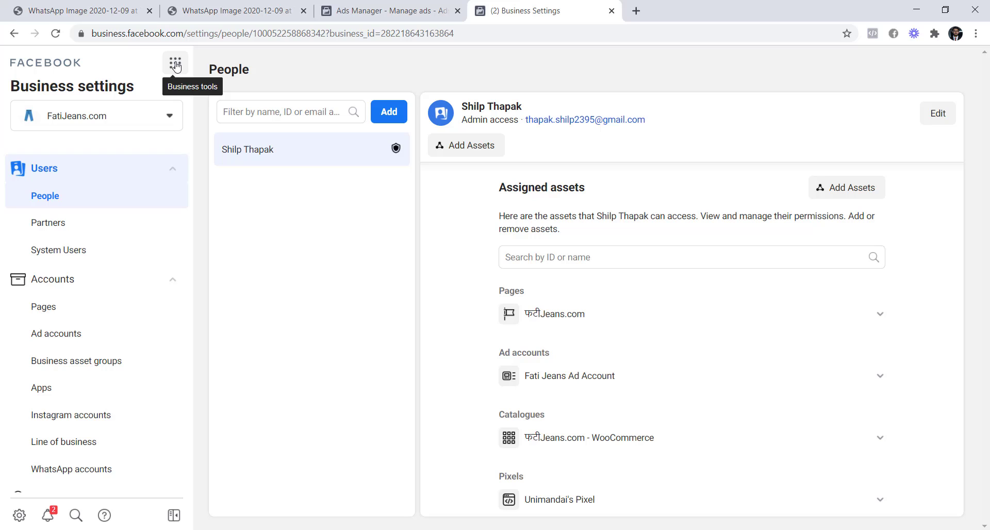
left_click(175, 63)
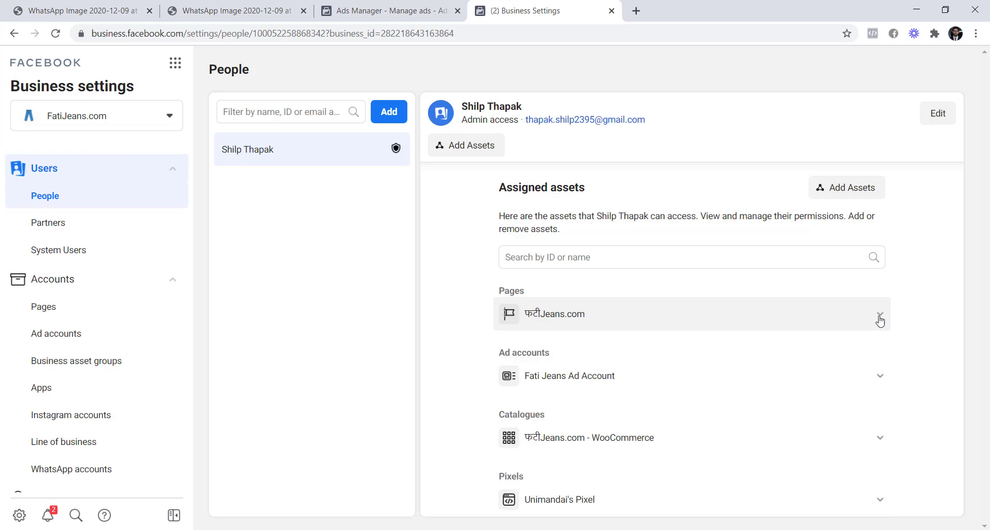
left_click(880, 314)
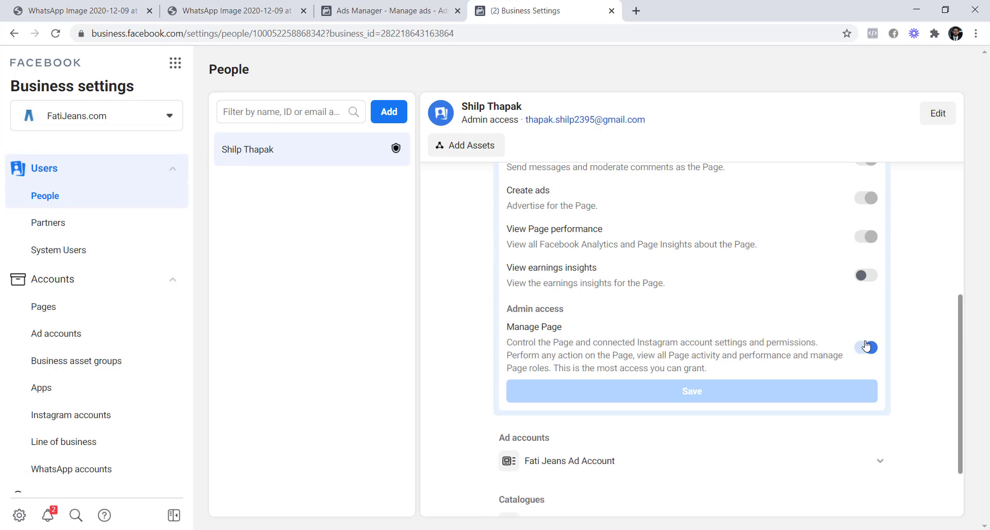
left_click(865, 347)
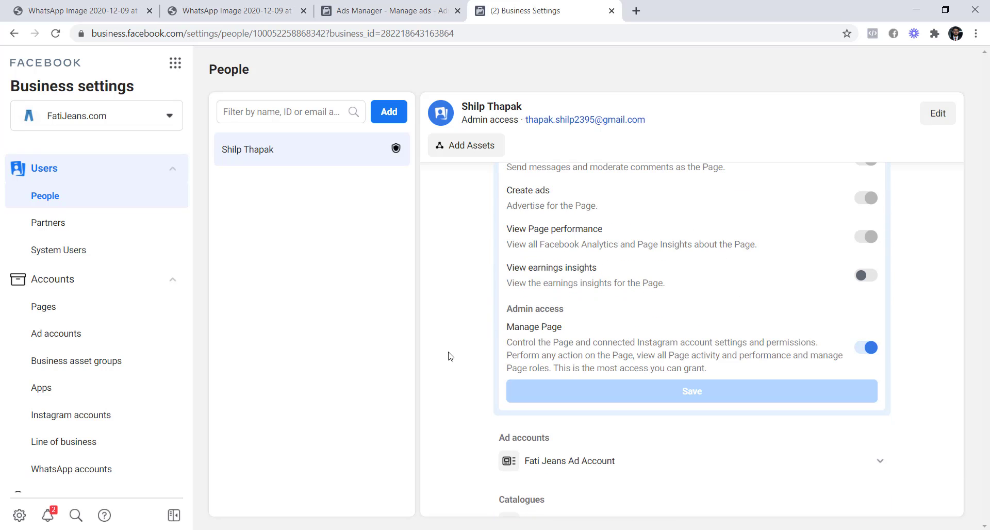
scroll("down", 3)
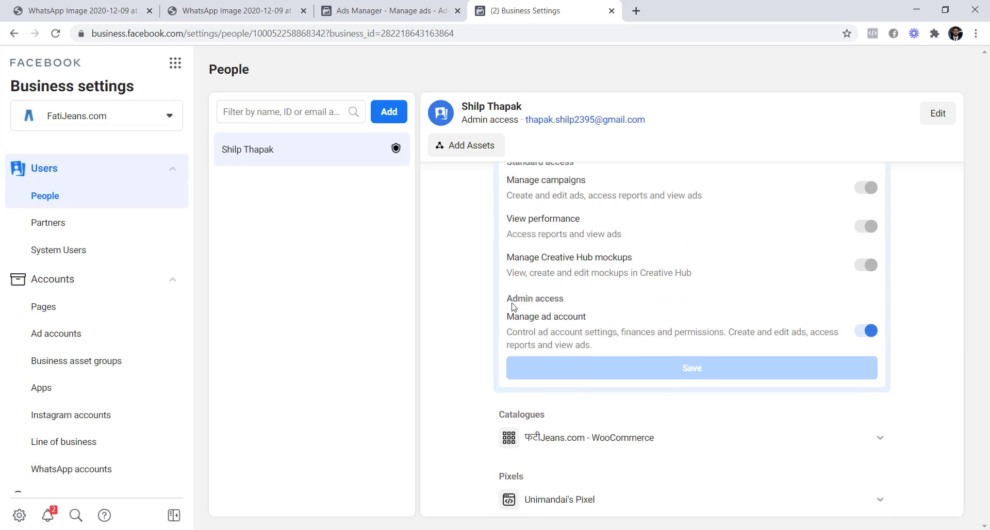
scroll("up", 3)
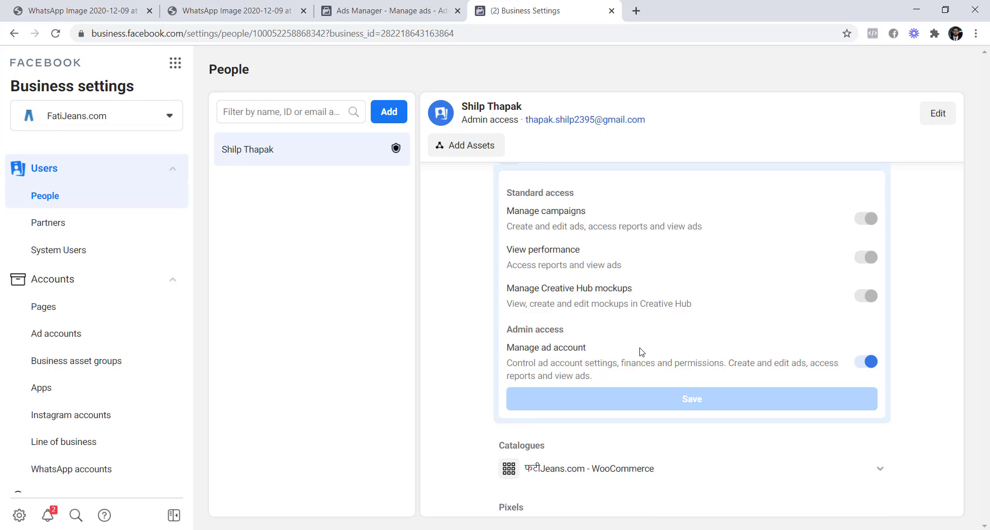
scroll("down", 3)
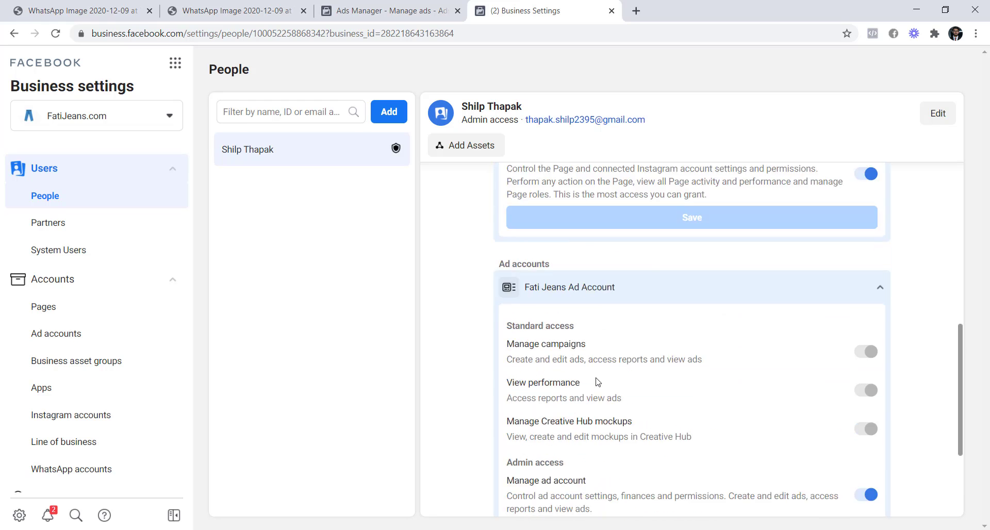
scroll("down", 3)
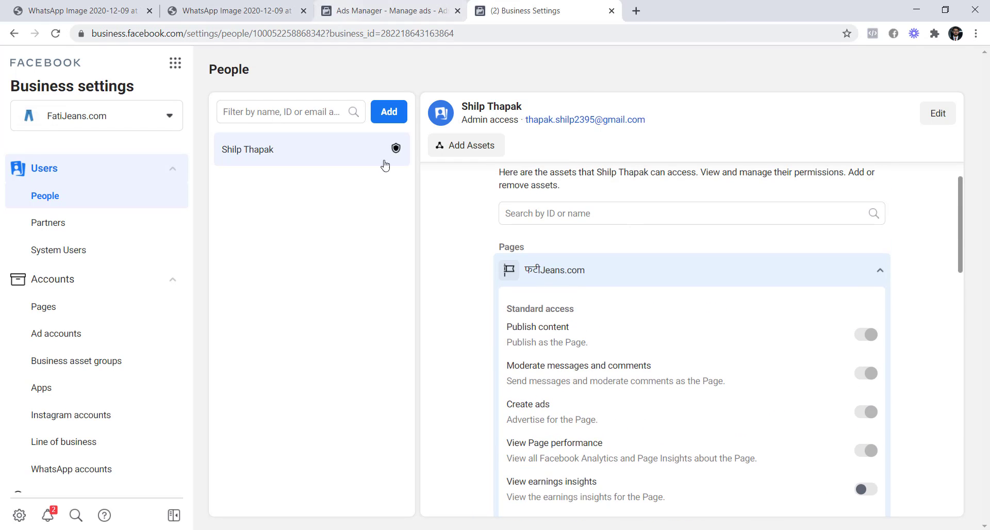
mouse_move(494, 178)
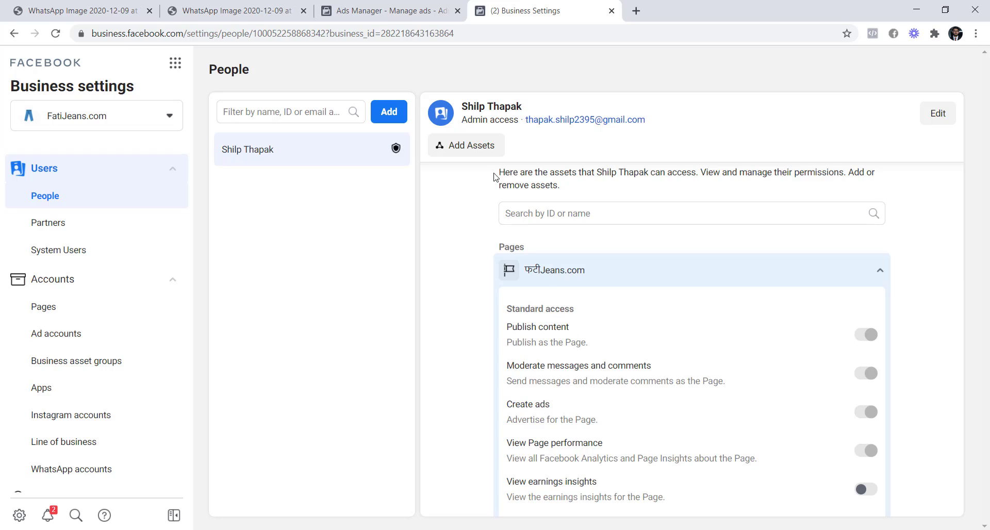
Assign the Fati Jeans Ad Account to the person with Manage ad account (full admin) control
left_click(465, 146)
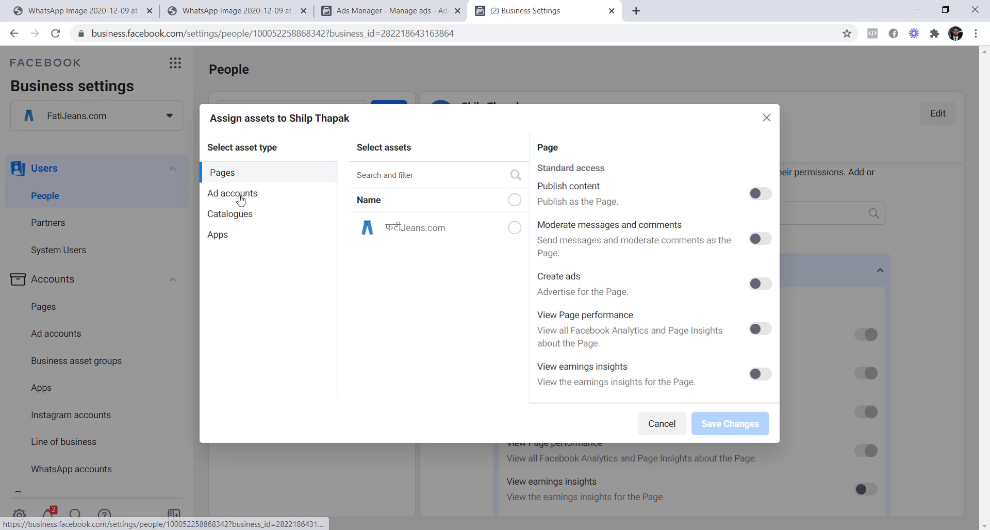
left_click(232, 193)
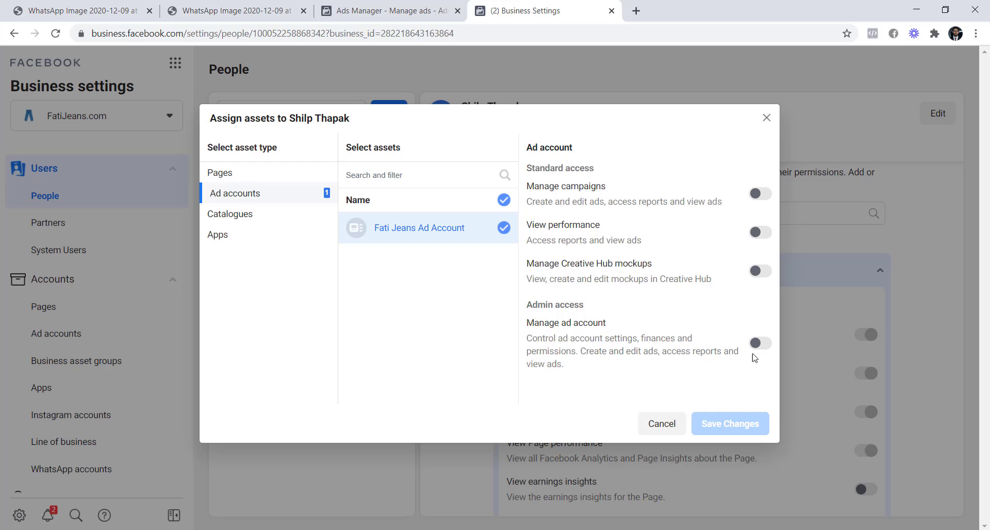
left_click(760, 343)
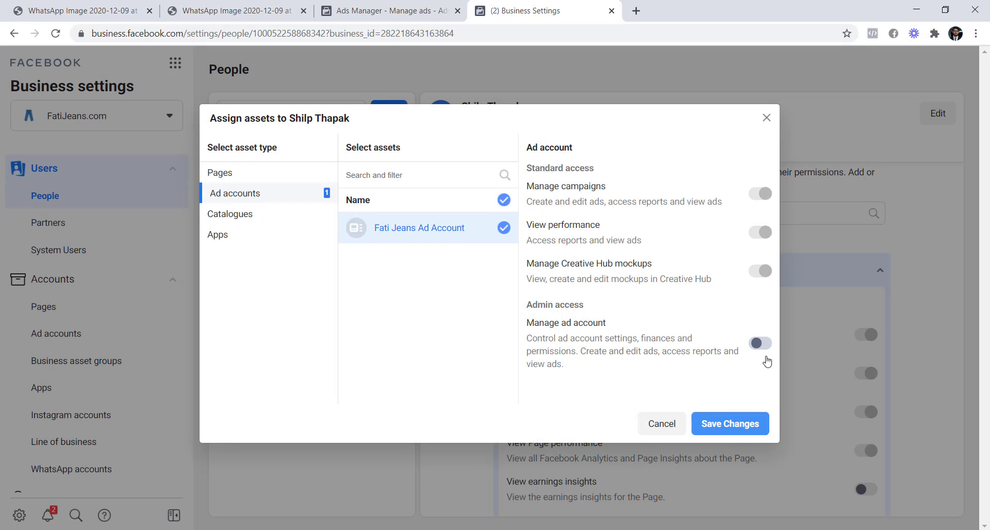
Assign the business's Page to the person with Manage Page (full admin) control
left_click(223, 172)
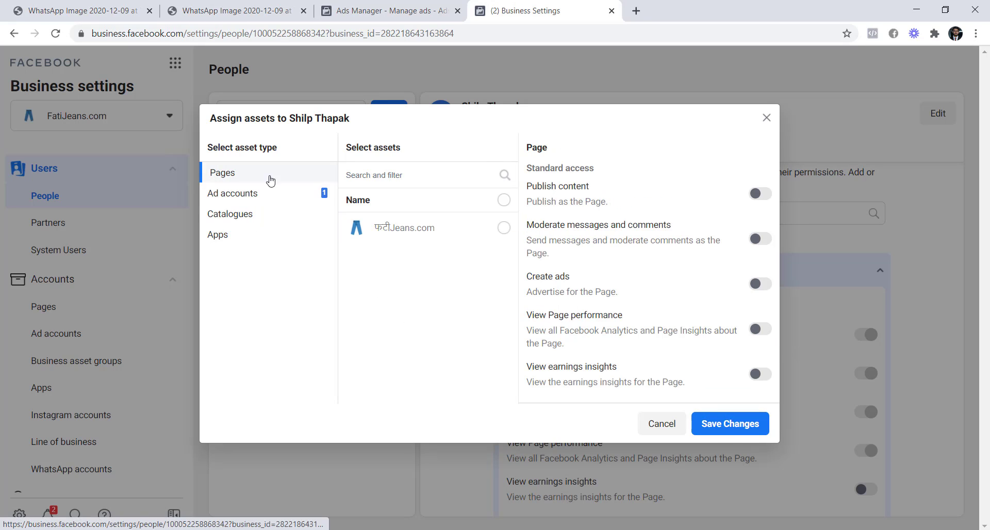
left_click(503, 227)
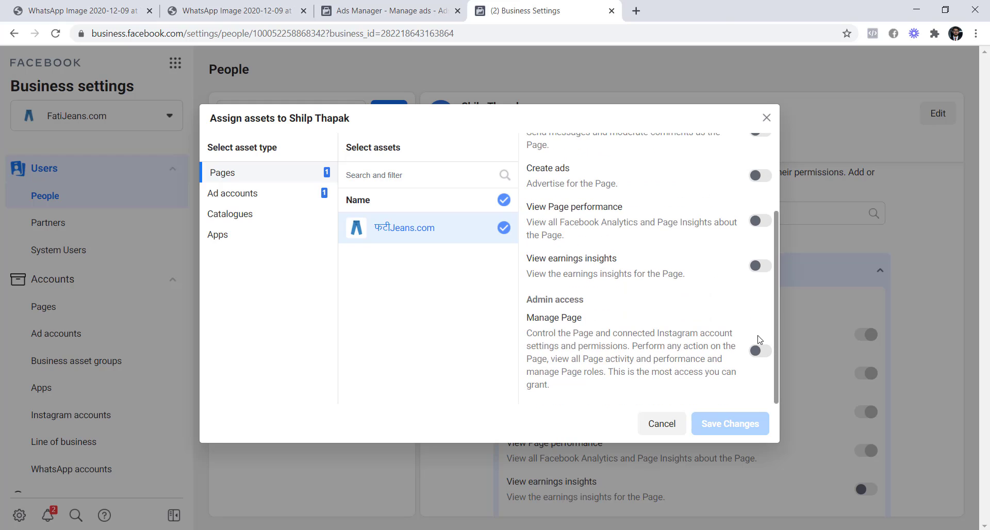
left_click(760, 351)
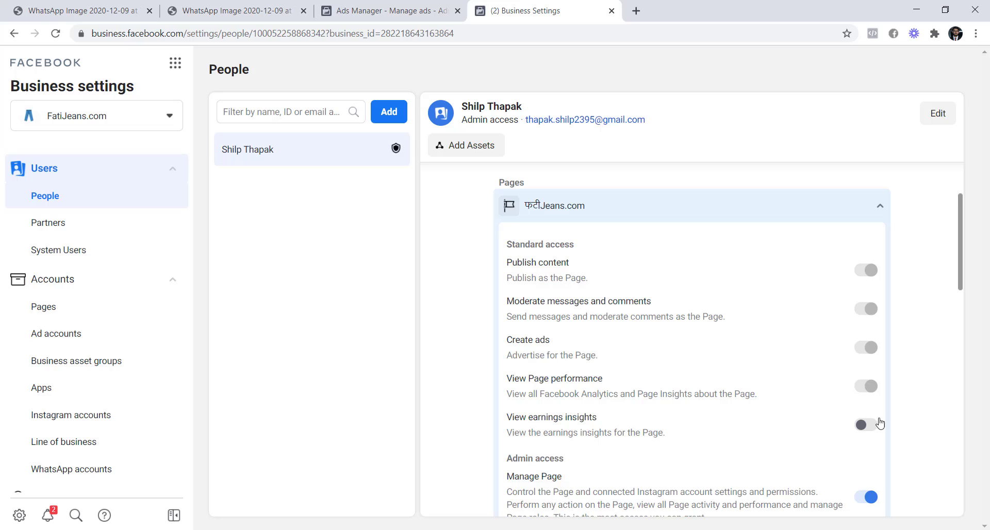
Scroll Assigned assets to verify Manage Page with earnings insights and Fati Jeans Ad Account admin access
scroll("down", 3)
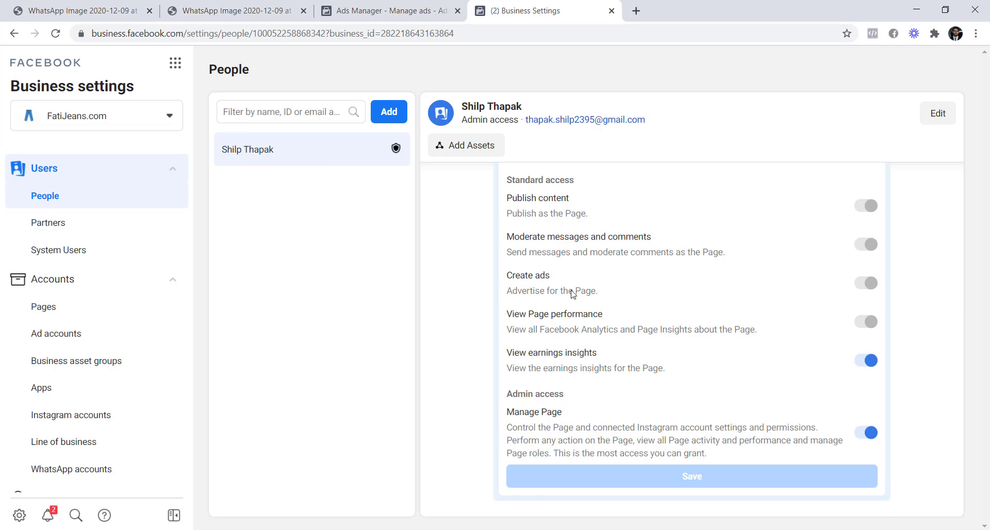
scroll("down", 3)
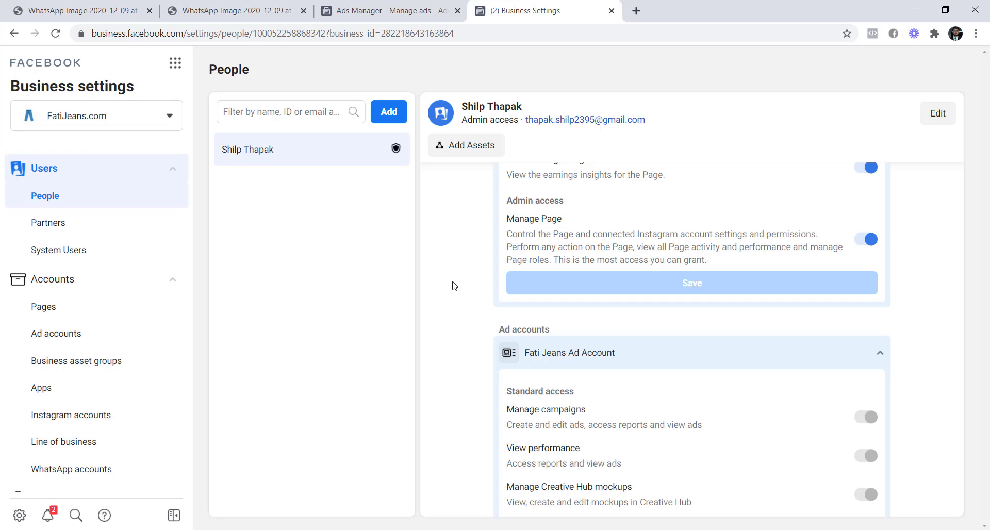
mouse_move(700, 94)
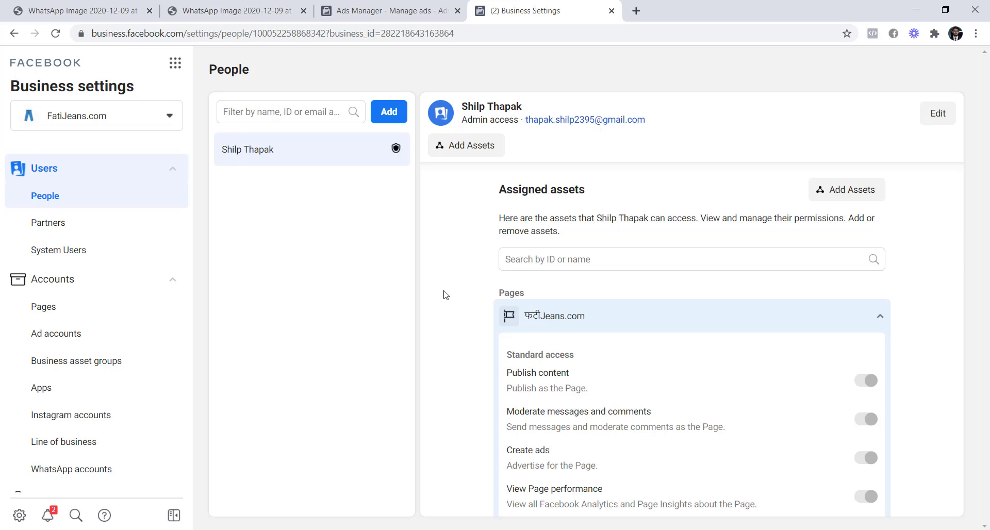
mouse_move(5, 109)
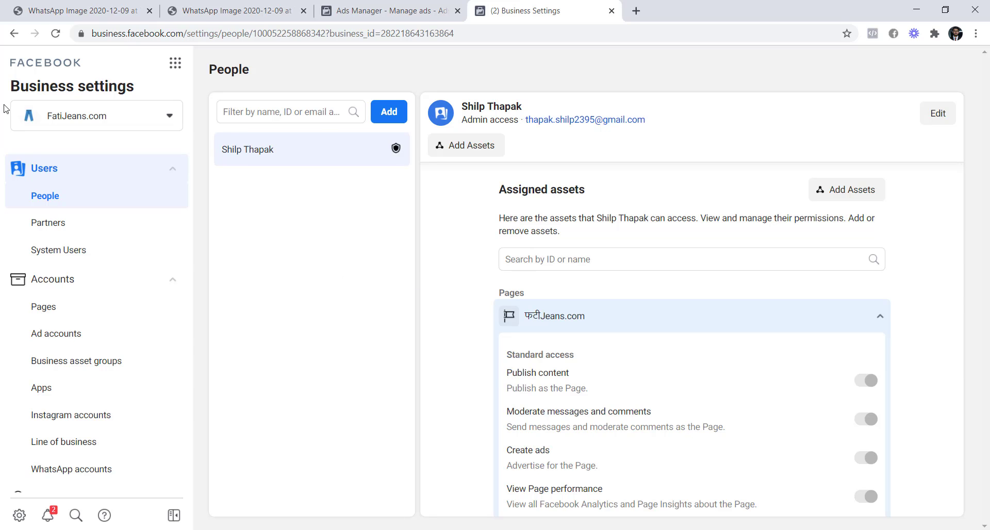
mouse_move(175, 63)
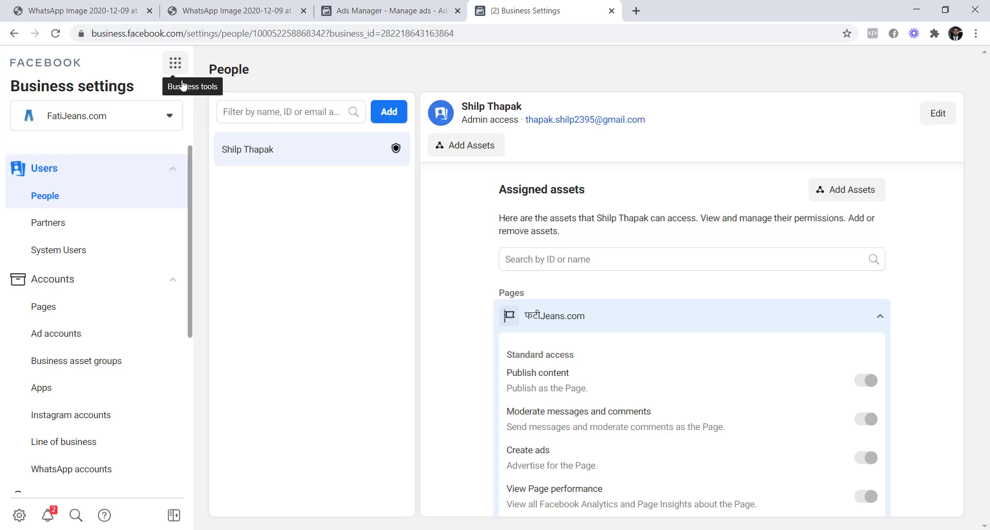
mouse_move(55, 334)
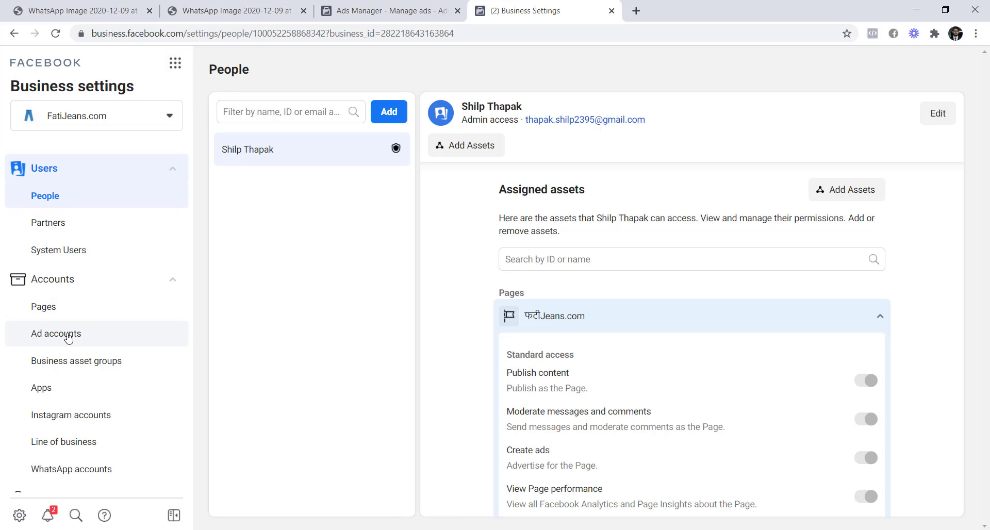
mouse_move(198, 329)
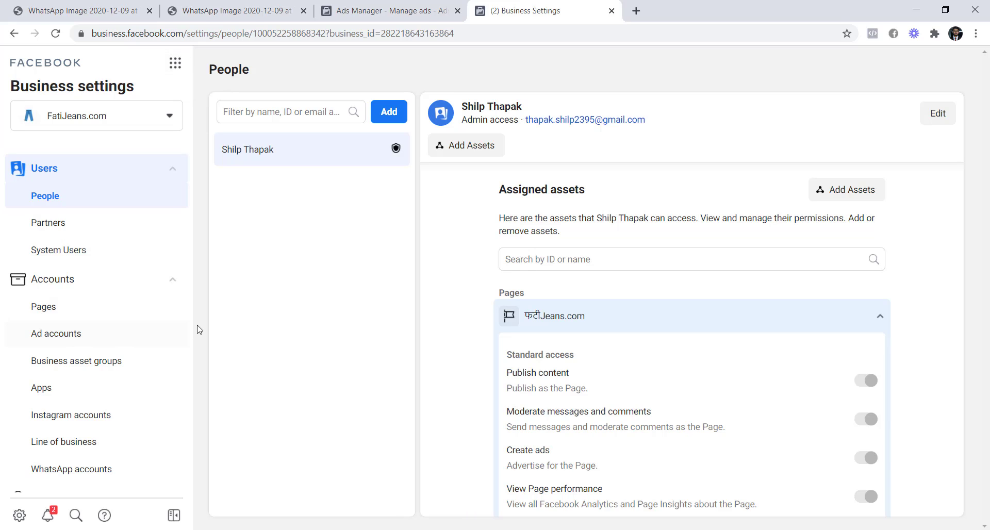